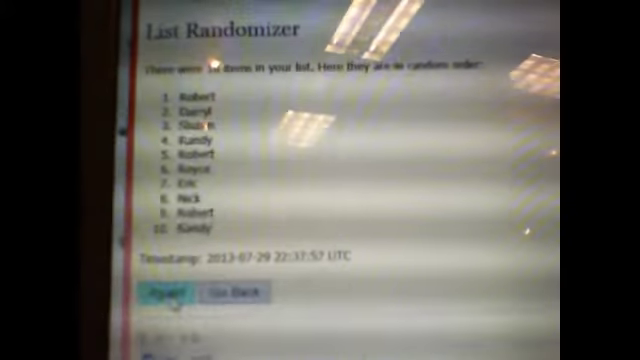
Reshuffle the ten names with Again! so the results show a fresh, second random order.
left_click(164, 292)
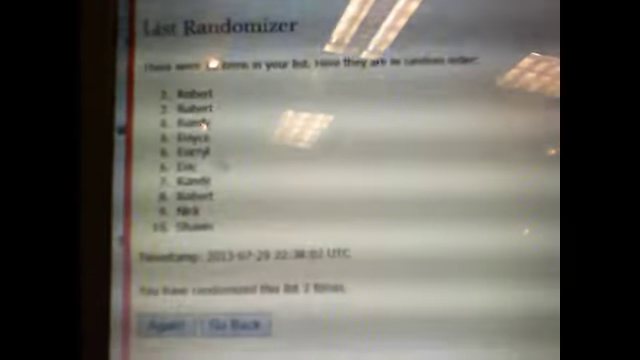